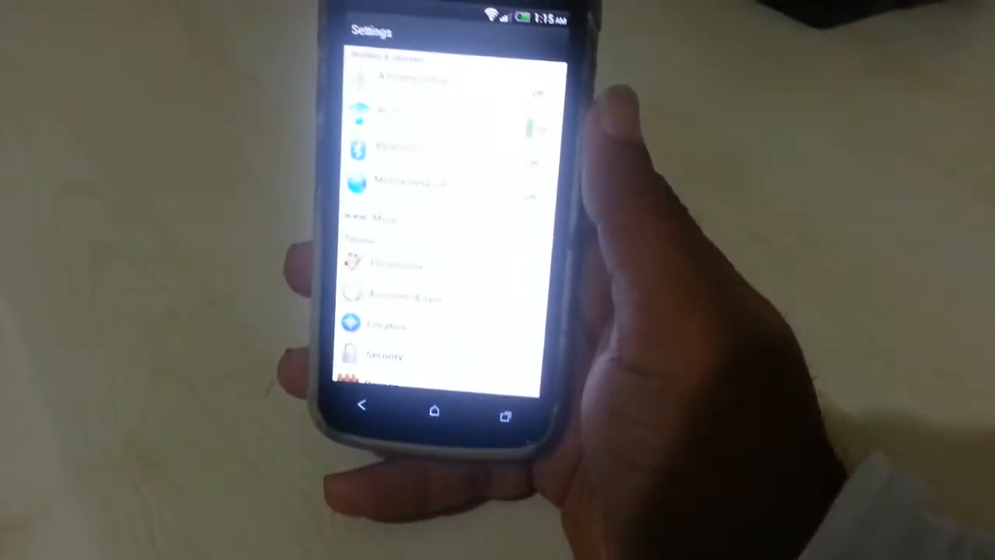
pyautogui.scroll(-3)
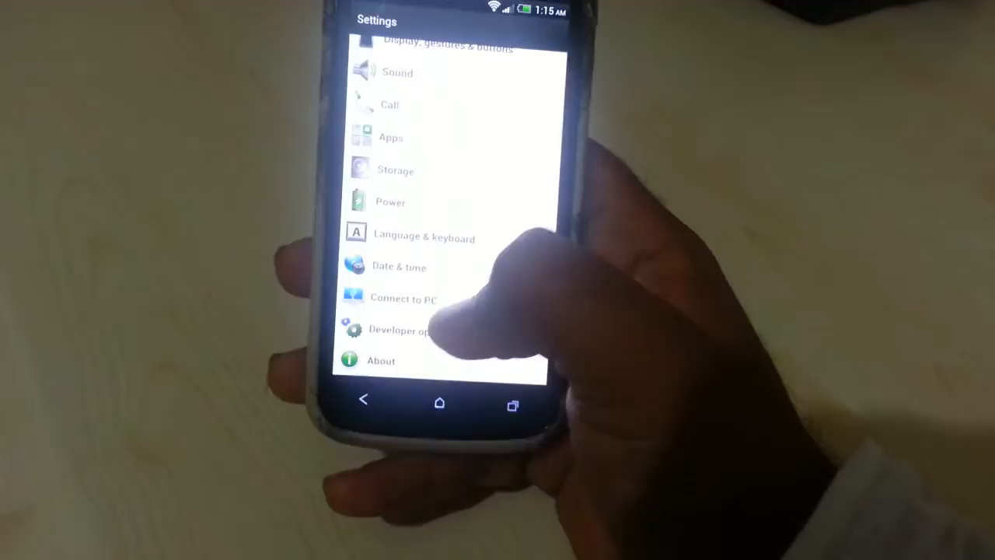
pyautogui.click(381, 360)
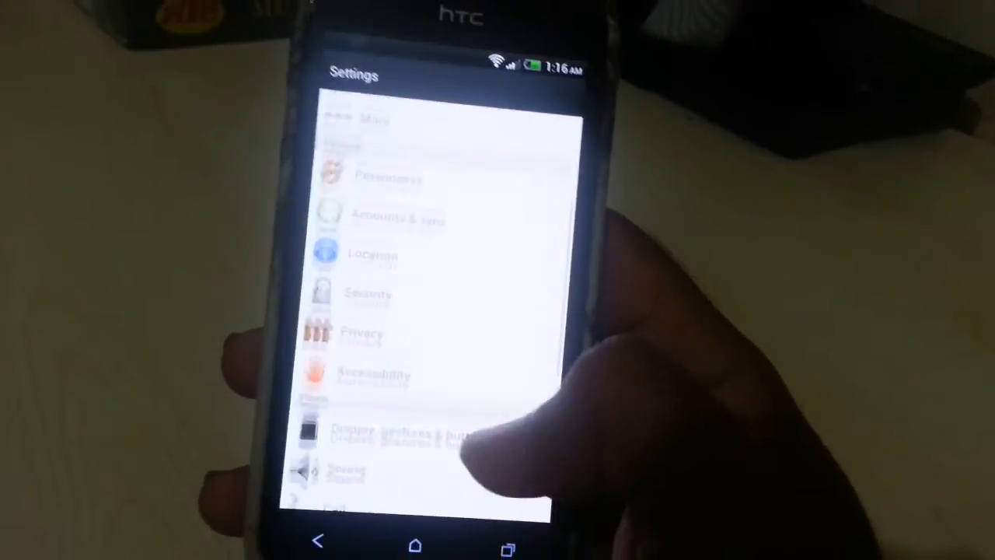
pyautogui.scroll(3)
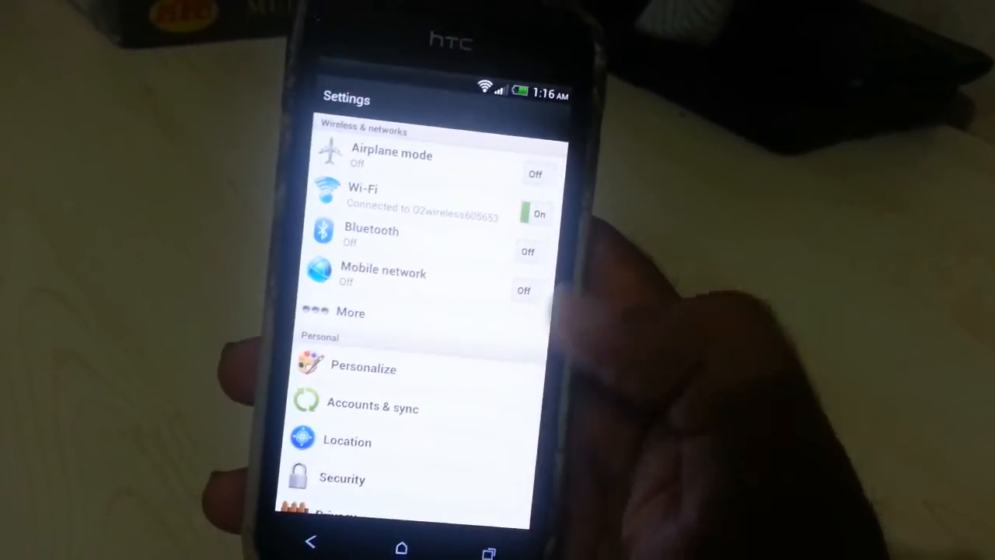